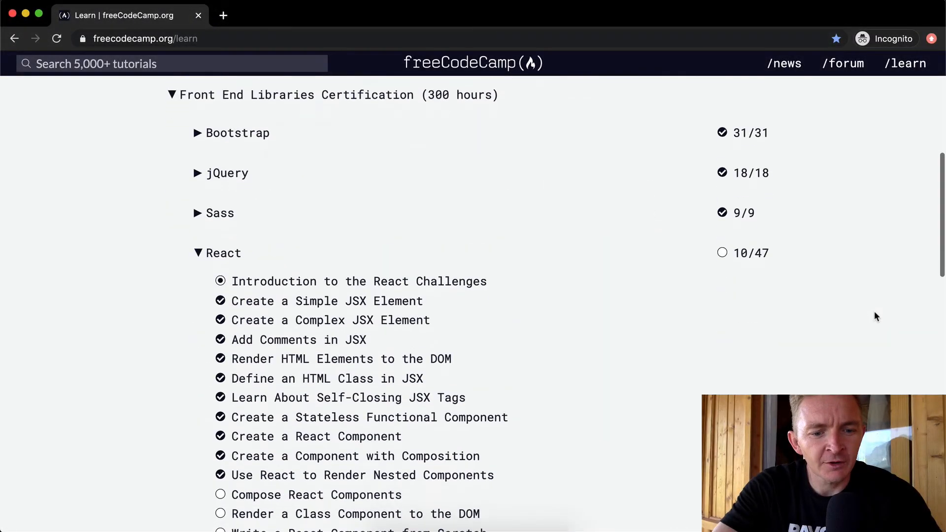
mouse_move(354, 503)
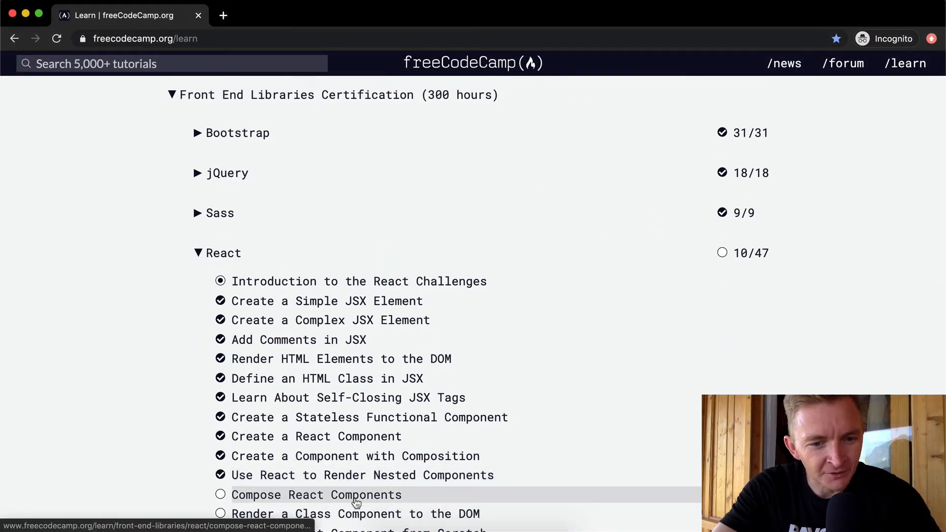
Step: Open the Compose React Components challenge from the React lesson list
left_click(317, 495)
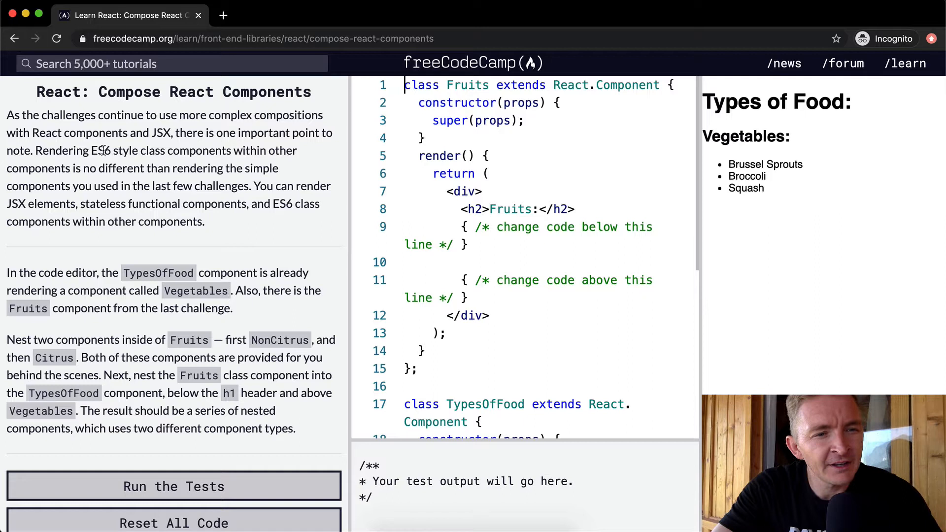
mouse_move(48, 171)
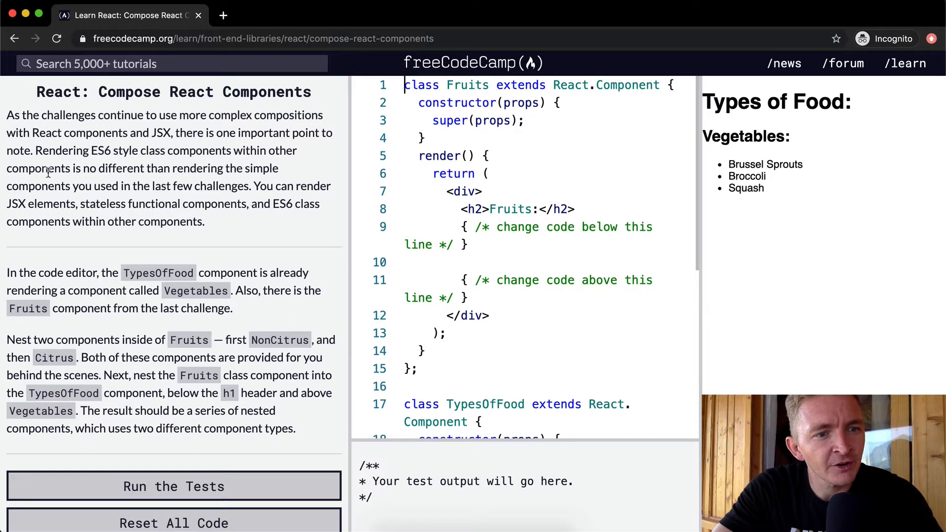
mouse_move(228, 170)
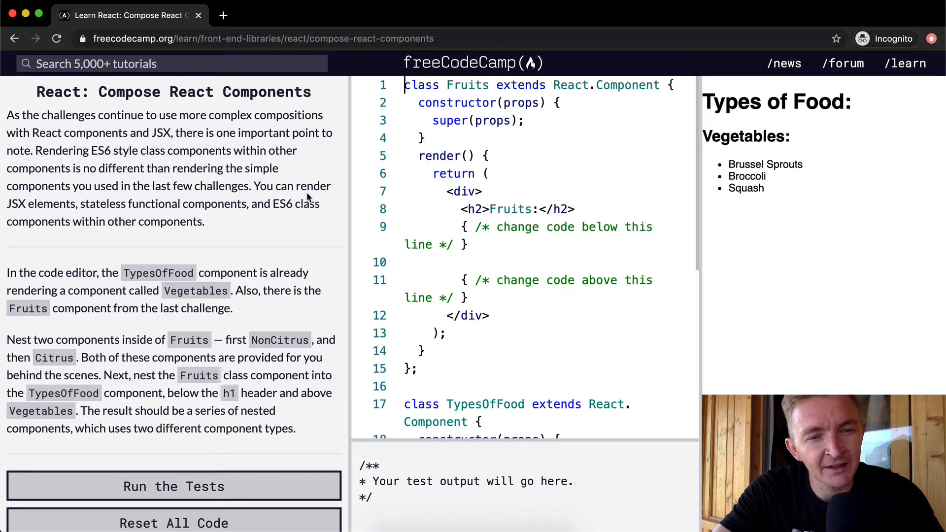
mouse_move(127, 223)
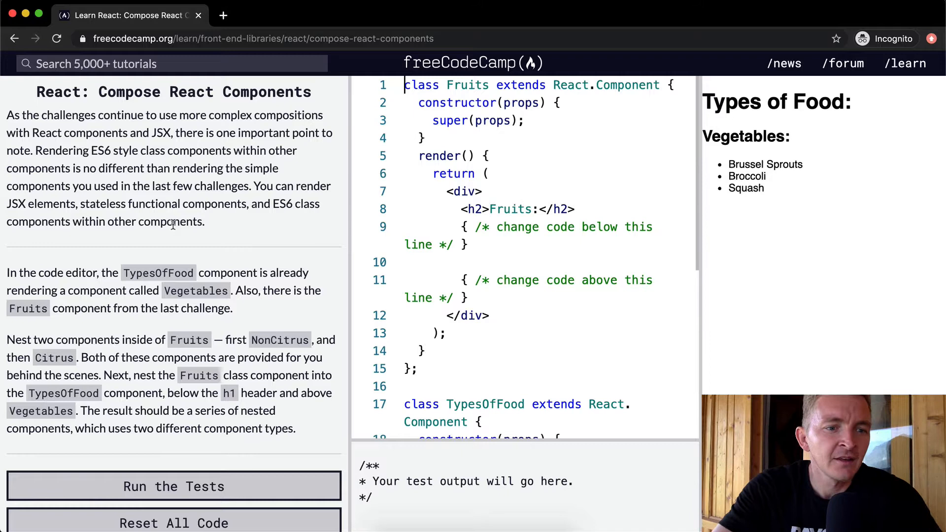
scroll("down", 3)
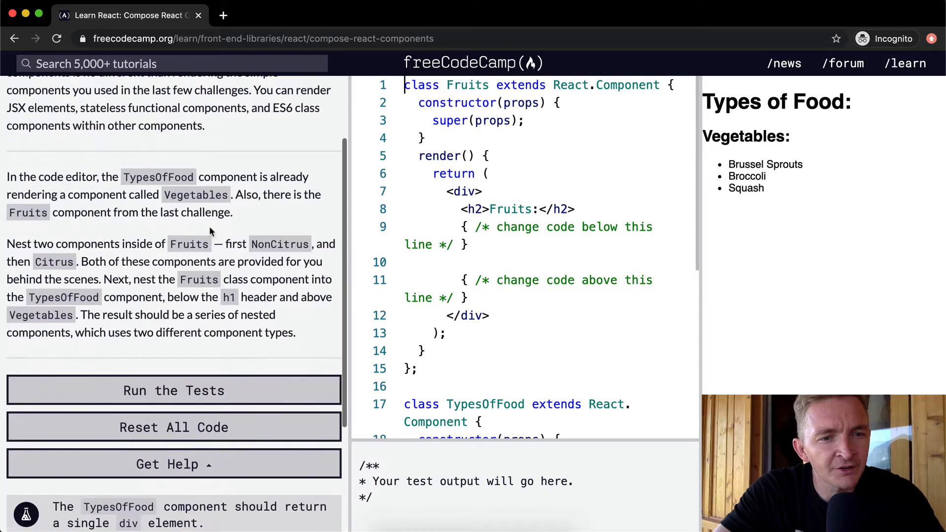
scroll("down", 3)
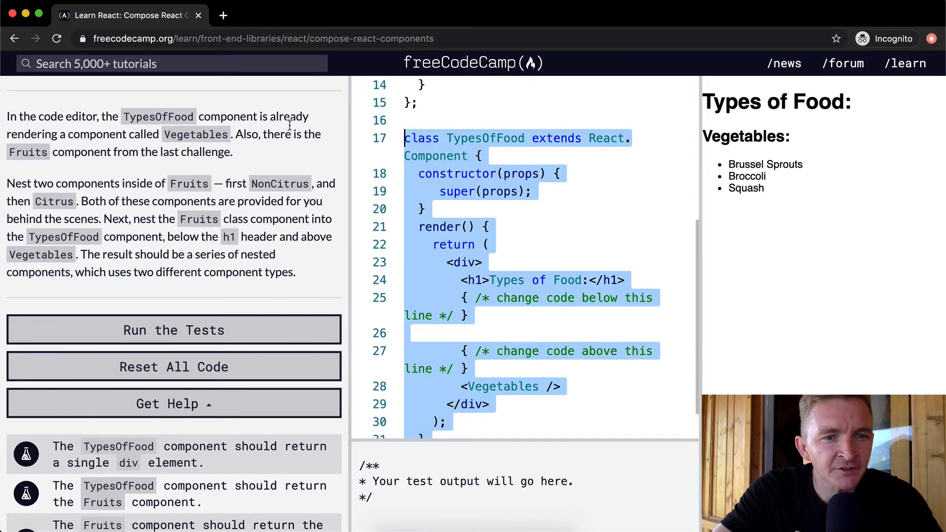
mouse_move(131, 150)
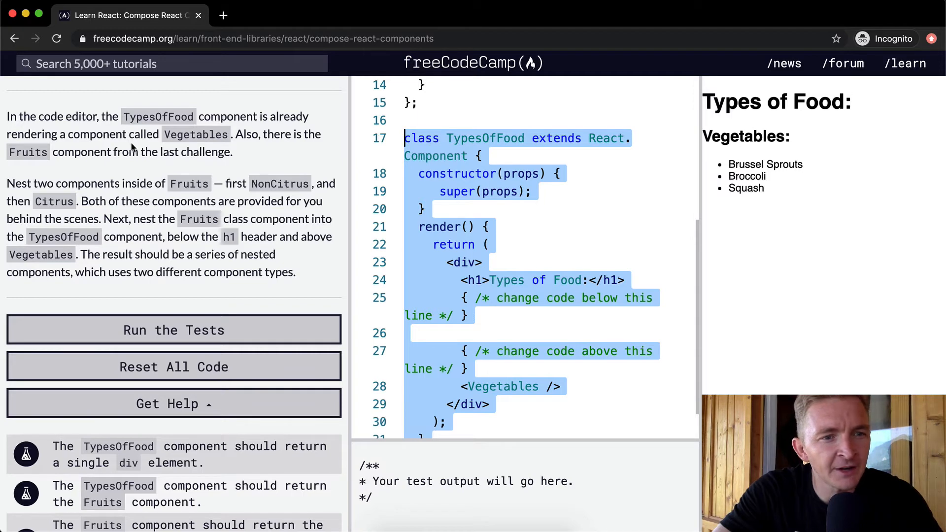
mouse_move(434, 238)
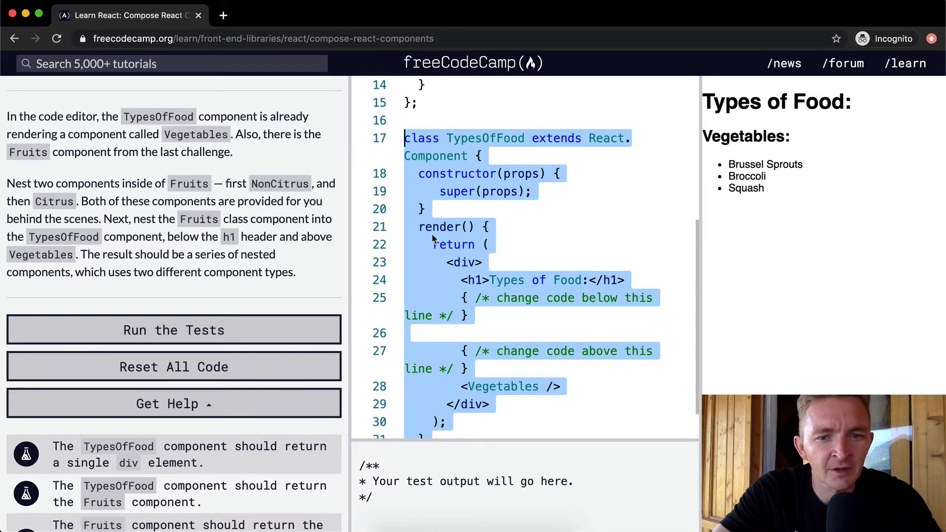
left_click(460, 386)
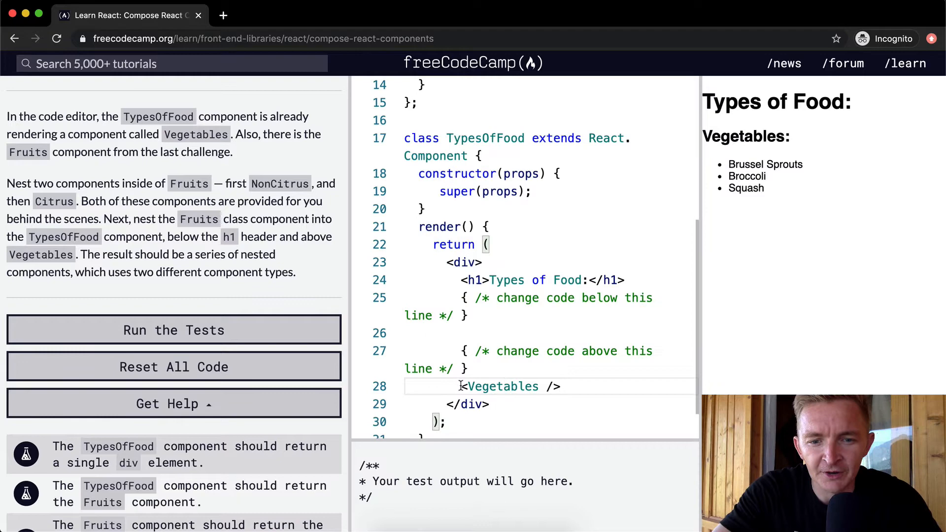
type("//")
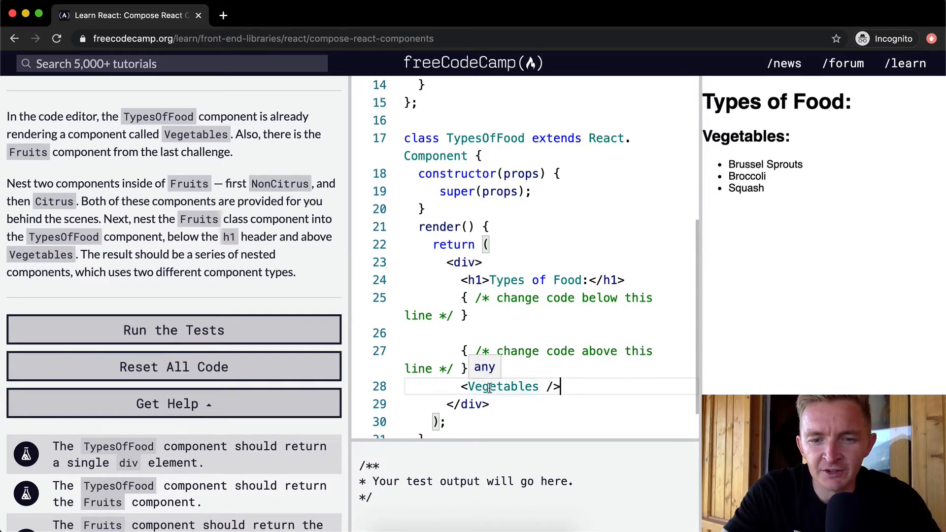
type("}")
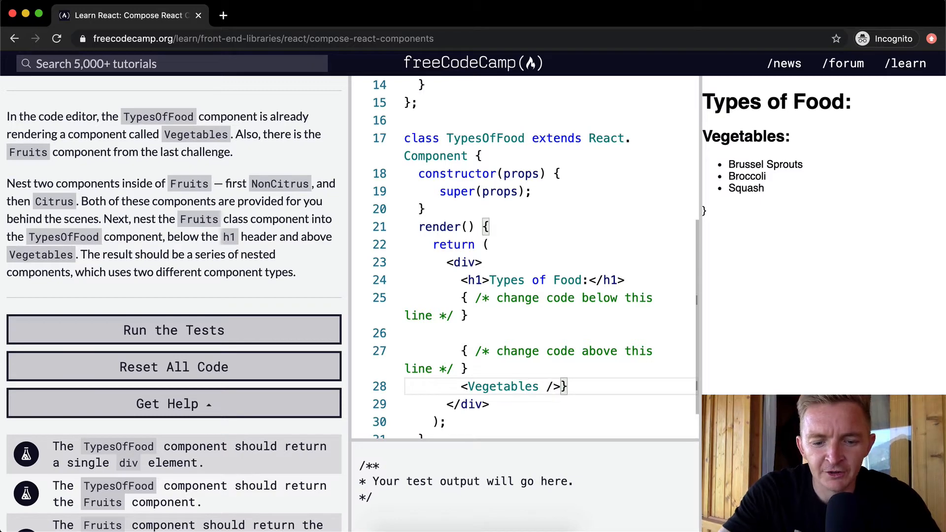
type("*")
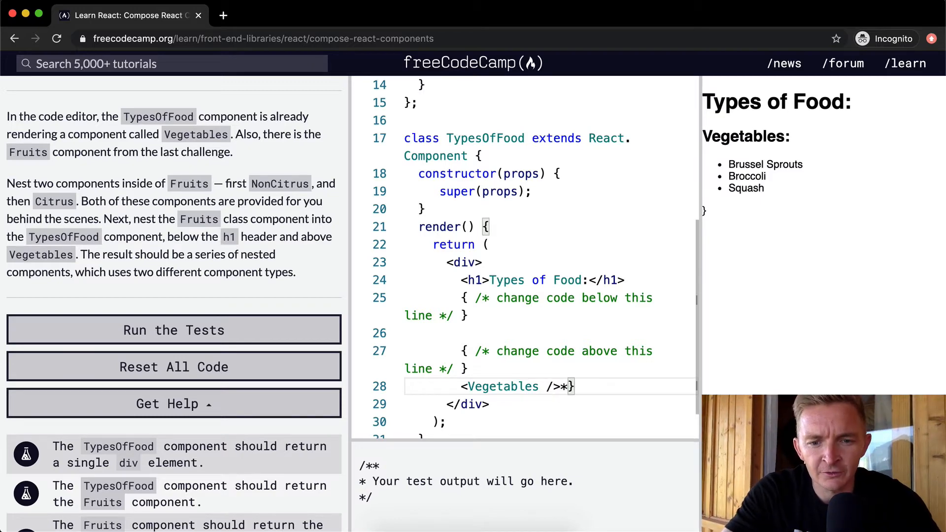
type("/")
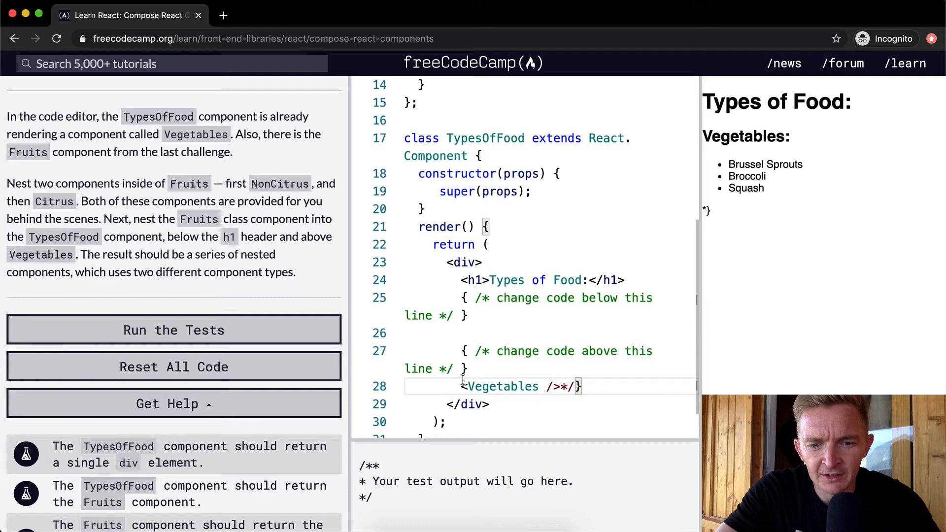
type("{\\")
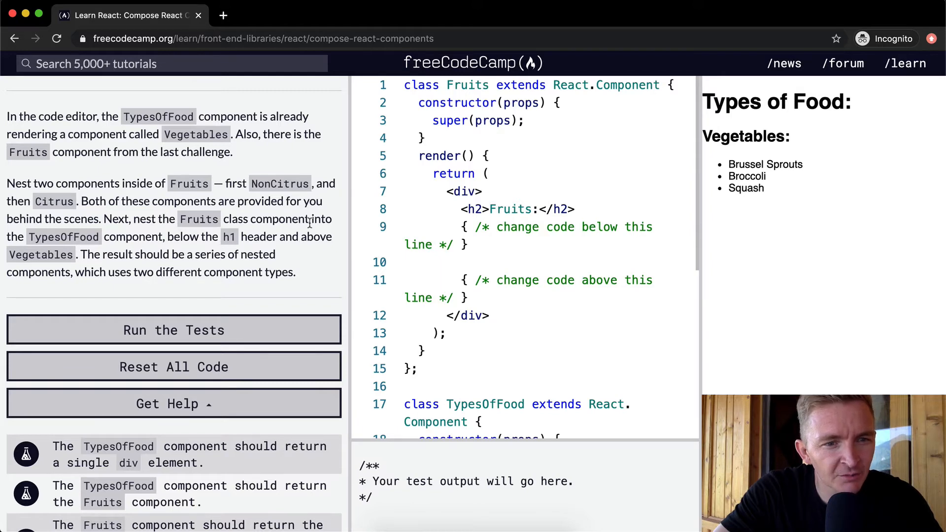
Step: Add <Fruits /> inside TypesOfFood above Vegetables so the preview shows Fruits:
left_click(541, 244)
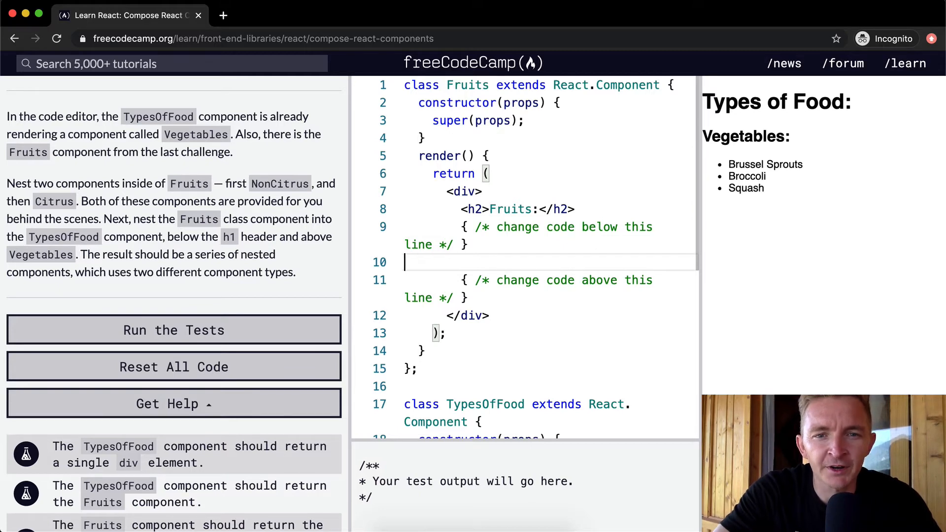
scroll("down", 3)
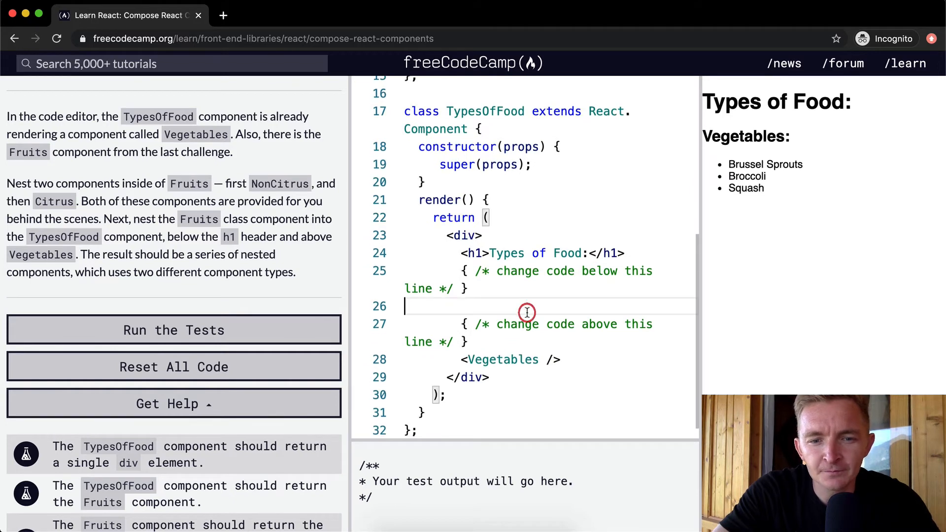
type("<")
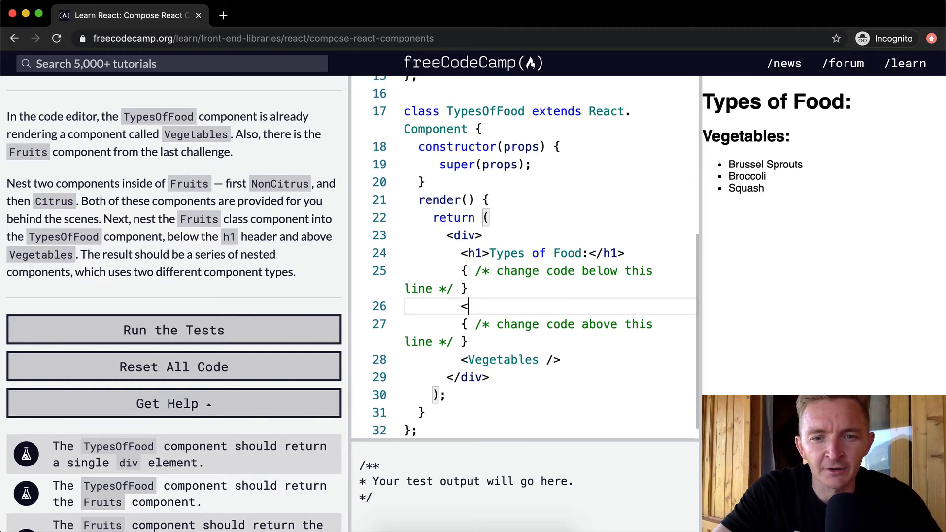
type("Fruits /")
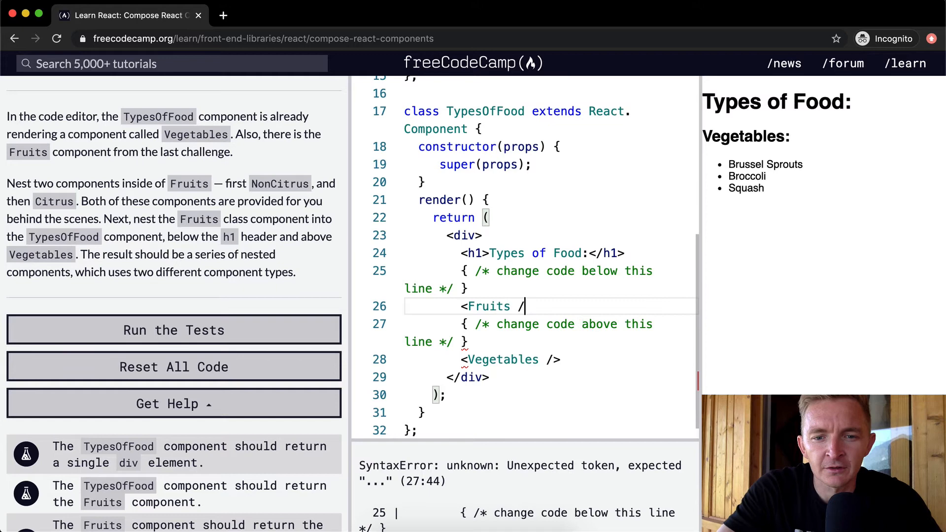
type(">")
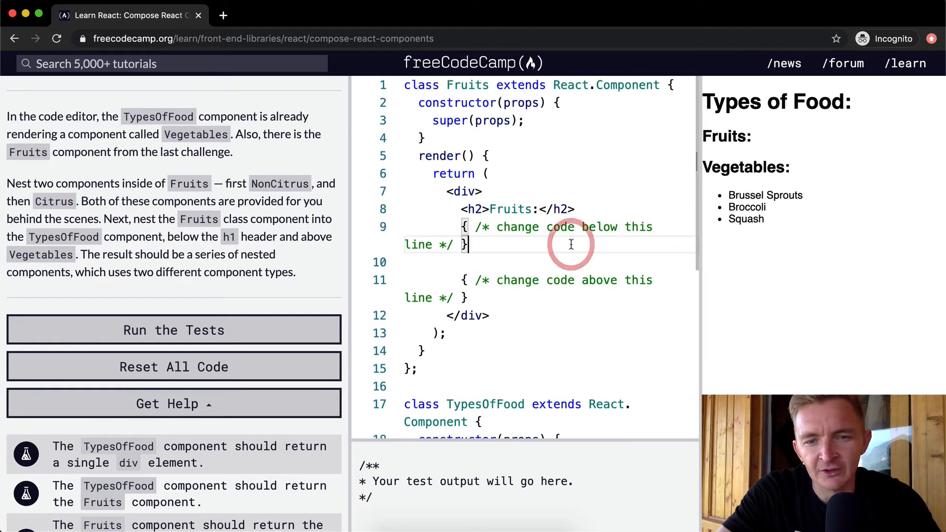
Step: Add <NonCitrus /> and <Citrus /> inside the Fruits render method
type("<n")
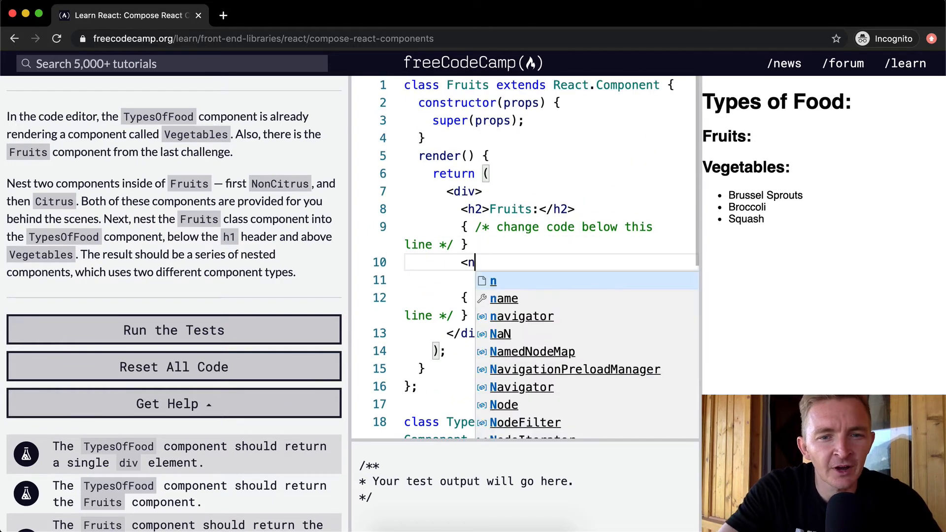
type("onCitrus /")
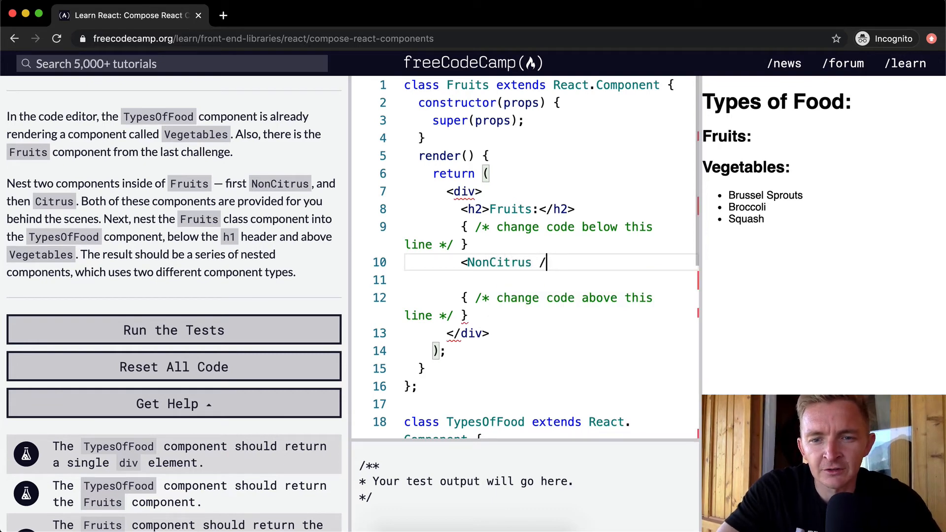
type(">")
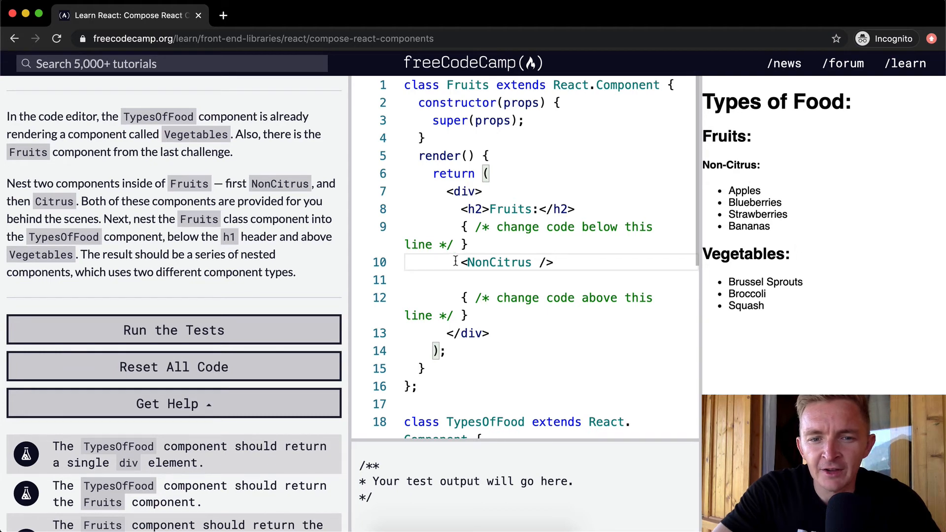
type("<NonCitrus />")
type("<Fruits />")
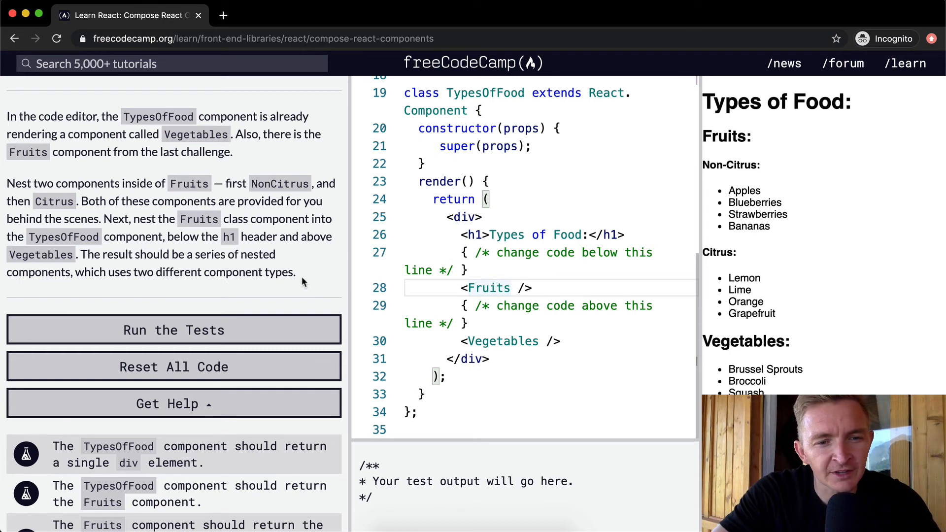
Step: Run the tests to pass all four checks and dismiss the success message
left_click(173, 329)
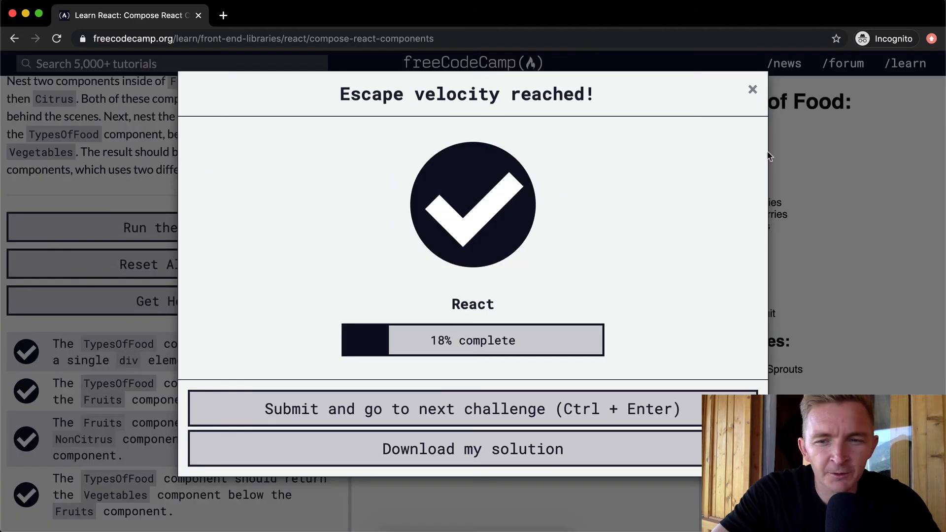
left_click(752, 90)
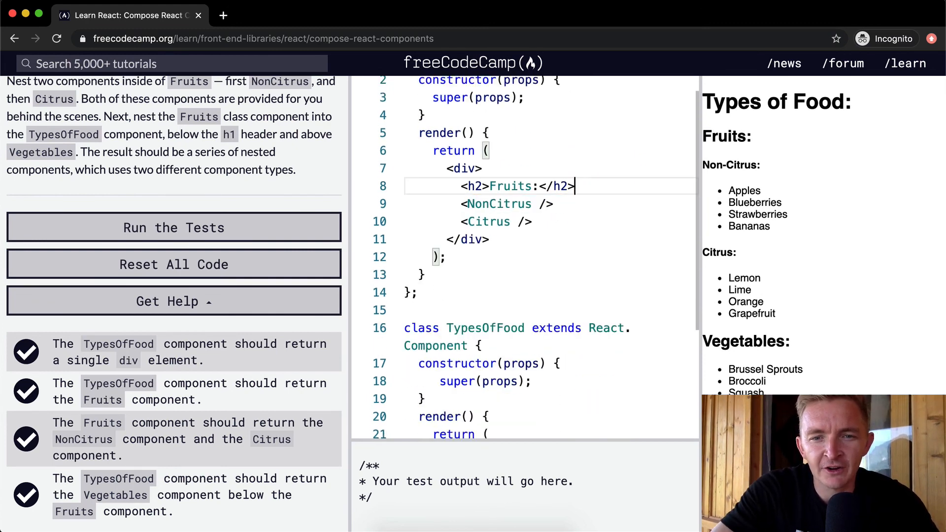
Step: Review the tidied TypesOfFood code and rerun the tests to get the challenge-passed message
scroll("down", 3)
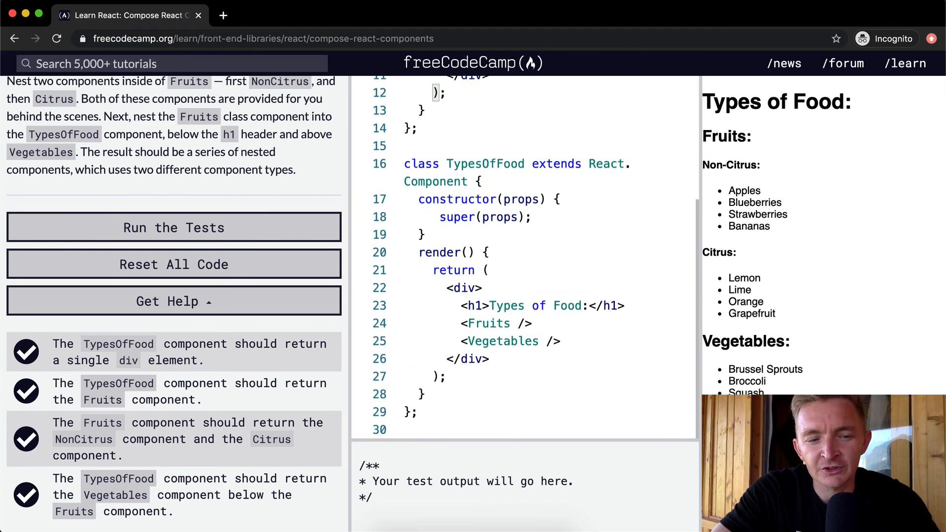
mouse_move(270, 226)
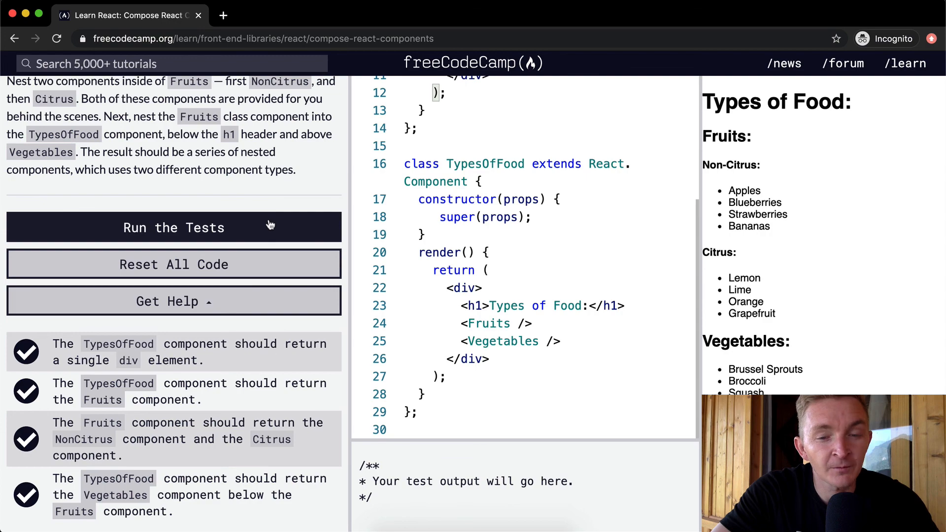
left_click(173, 228)
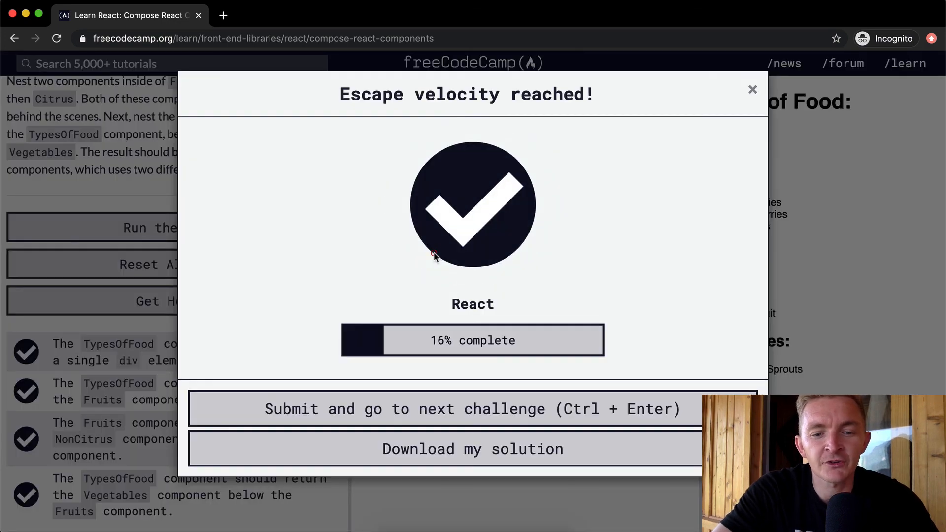